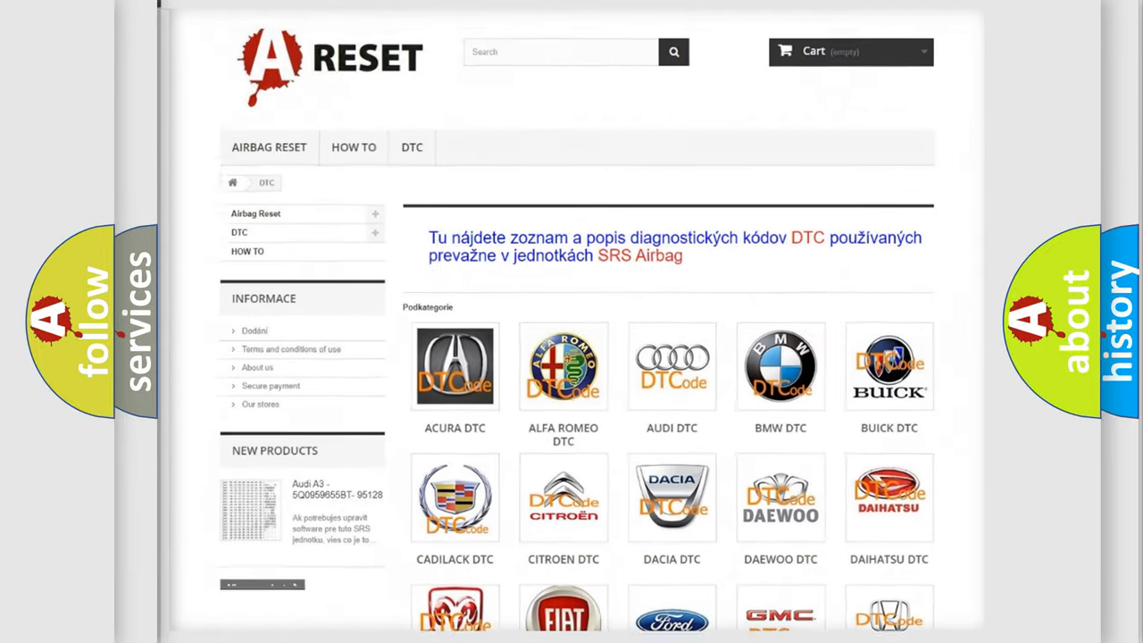
# - Reach the Ford tile in the DTC brand grid and browse its fault codes down to the B13xx–B1Bxx range
pyautogui.scroll(-3)
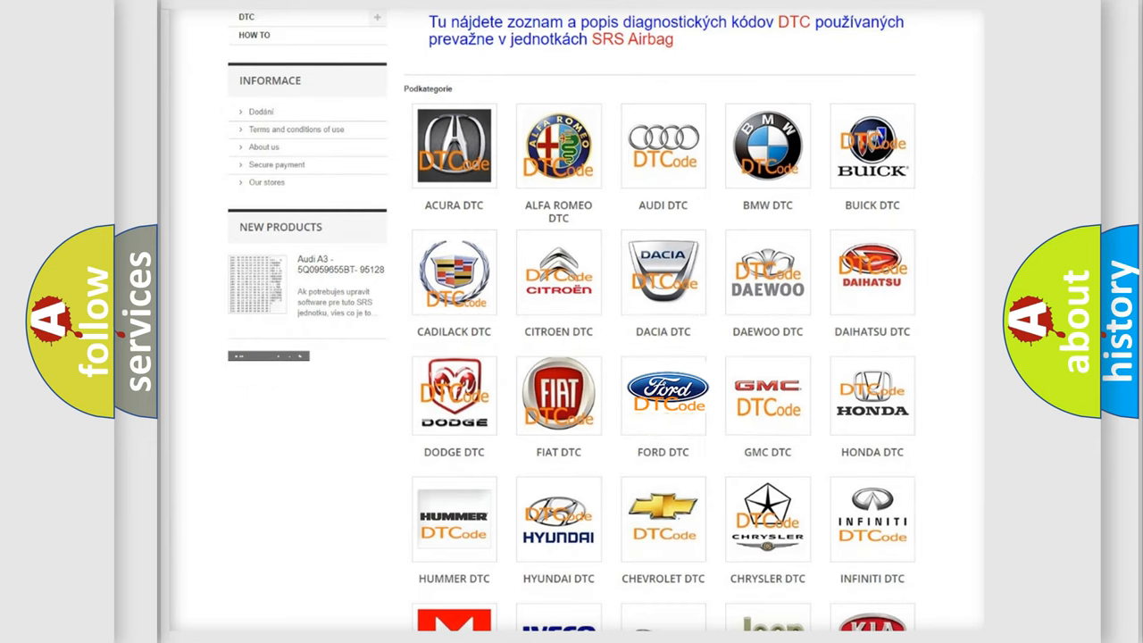
pyautogui.click(663, 395)
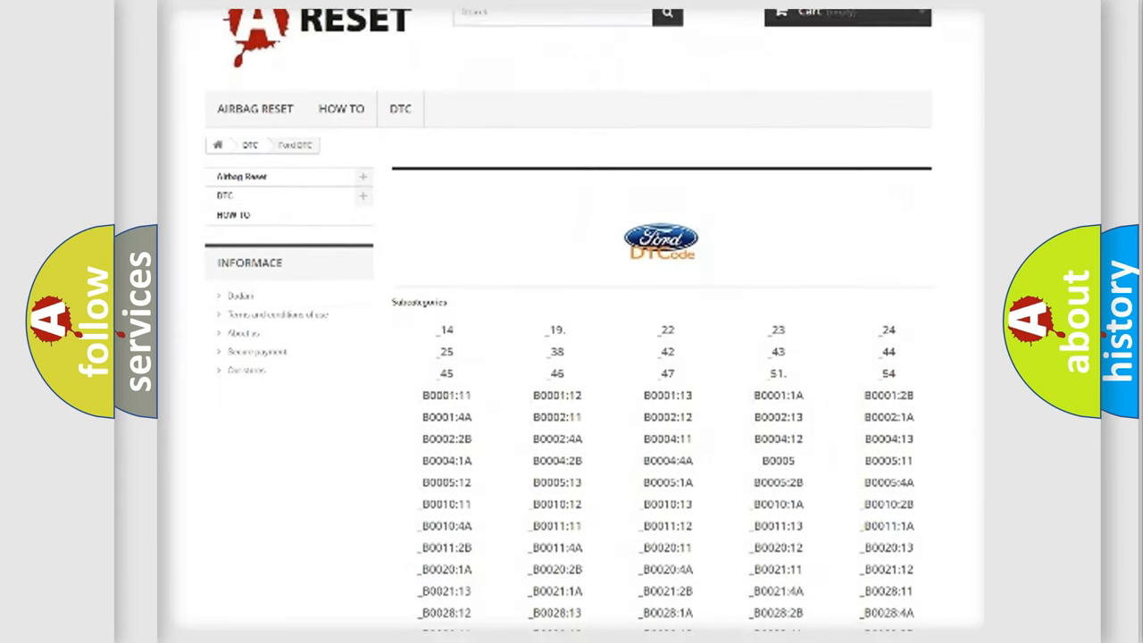
pyautogui.scroll(-3)
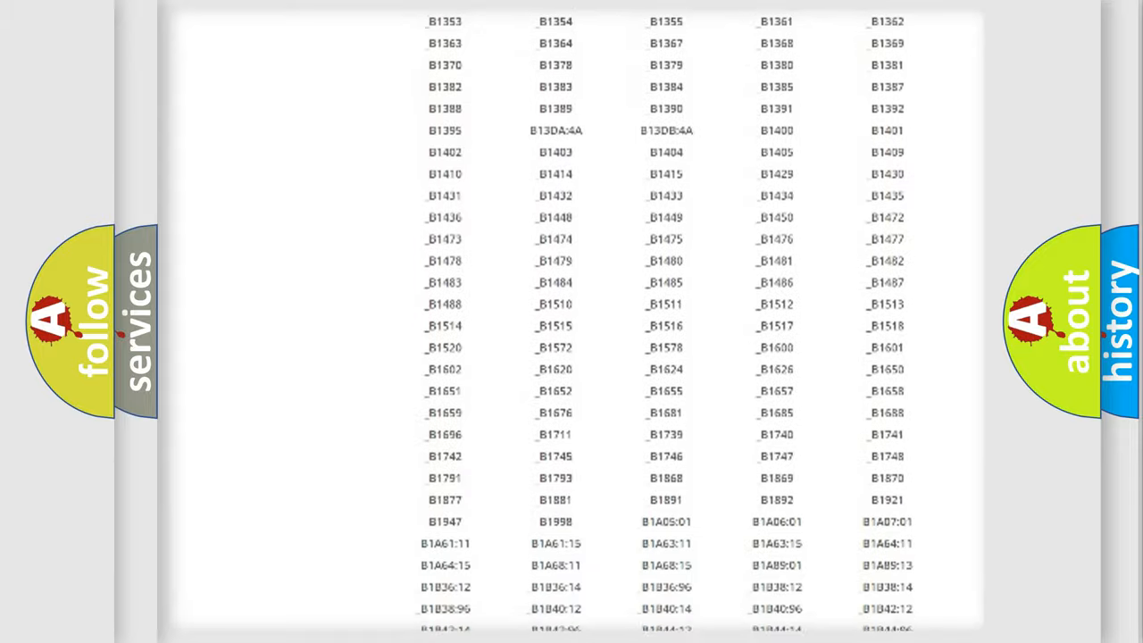